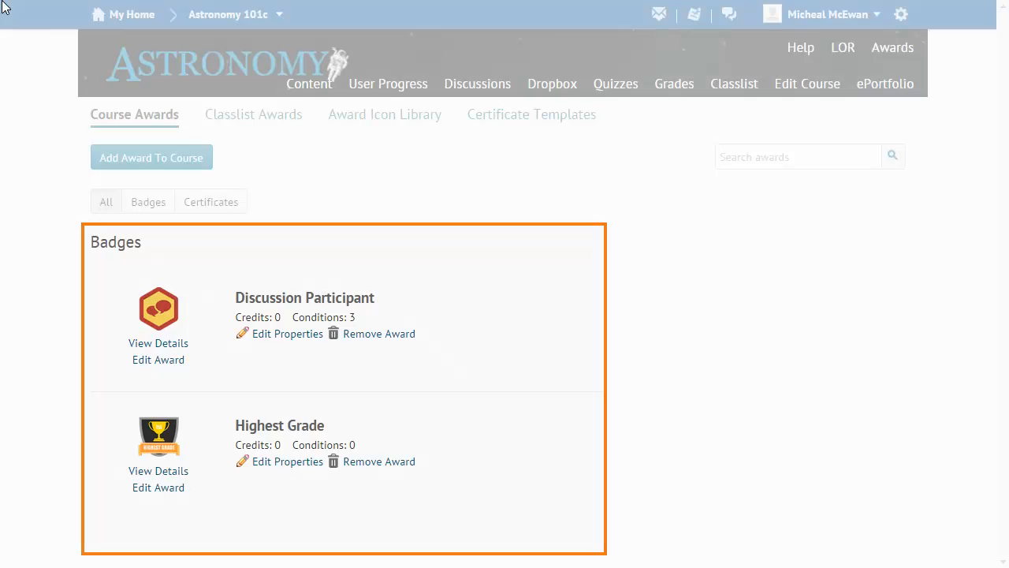
Open the Add an Award to Astronomy 101c page from Course Awards.
click(151, 156)
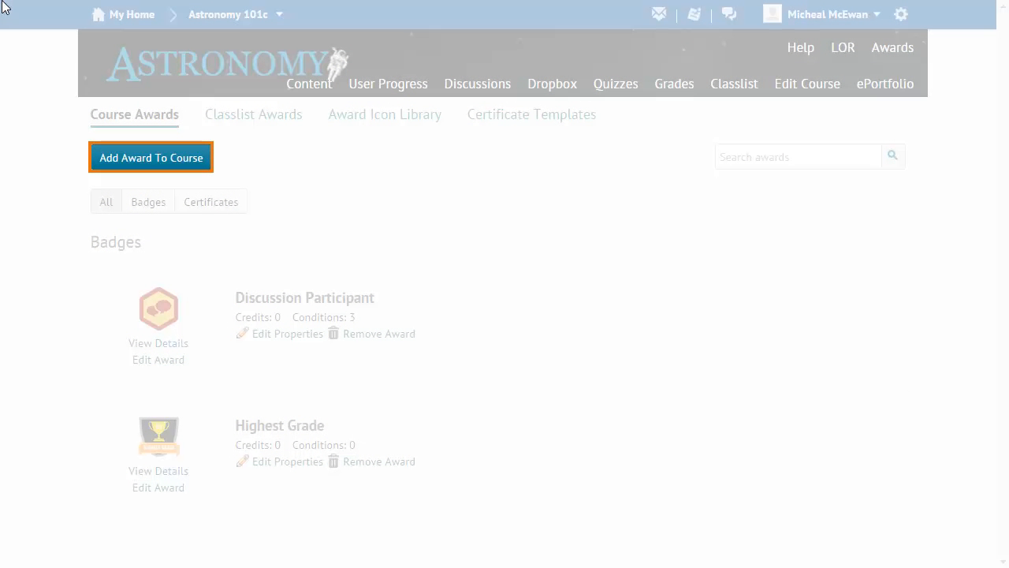
click(150, 156)
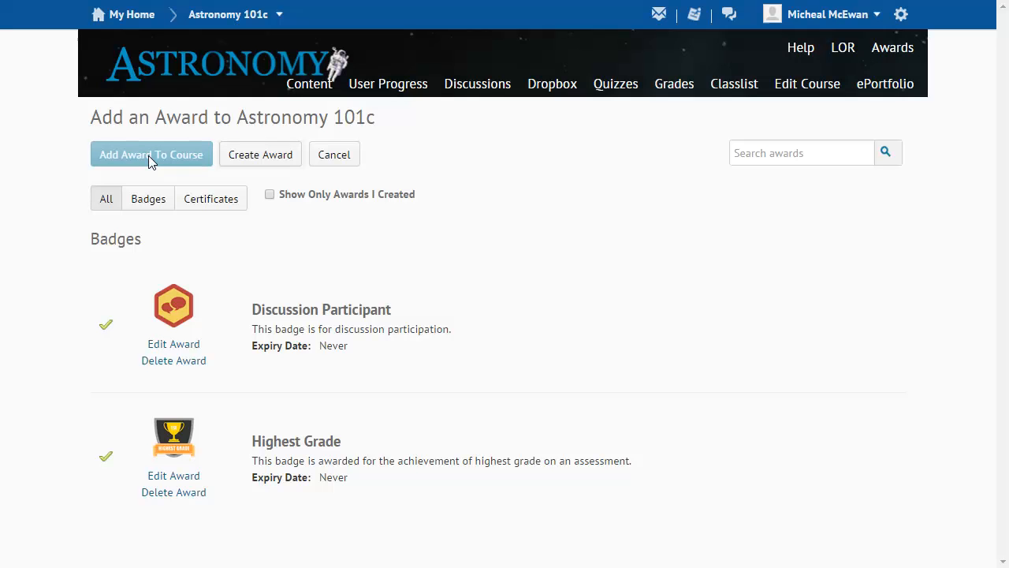
mouse_move(201, 159)
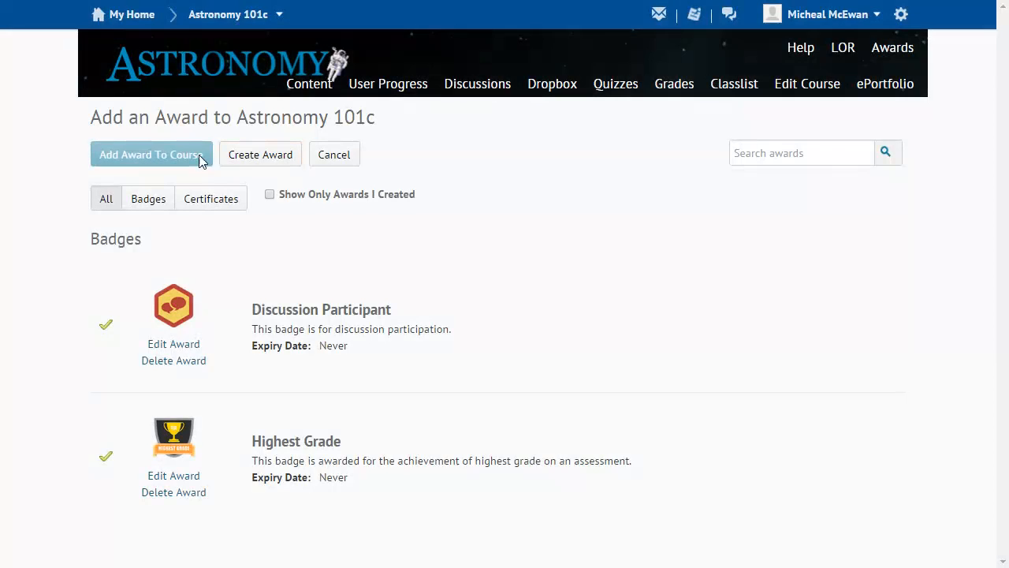
Create award 'Amateur Astronomer - Level 1' with a three-observation-logs description, type Certificate.
click(260, 154)
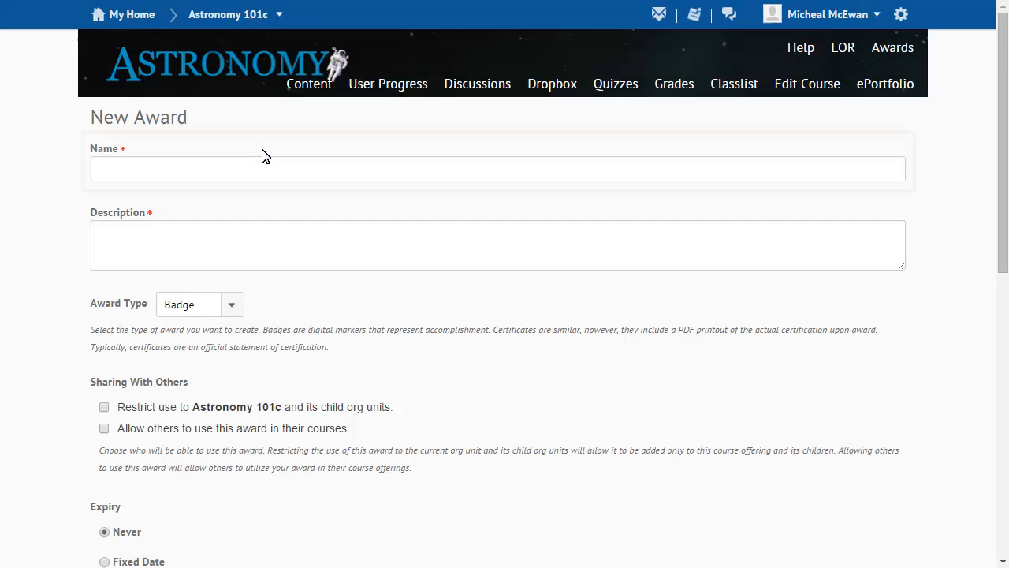
mouse_move(195, 156)
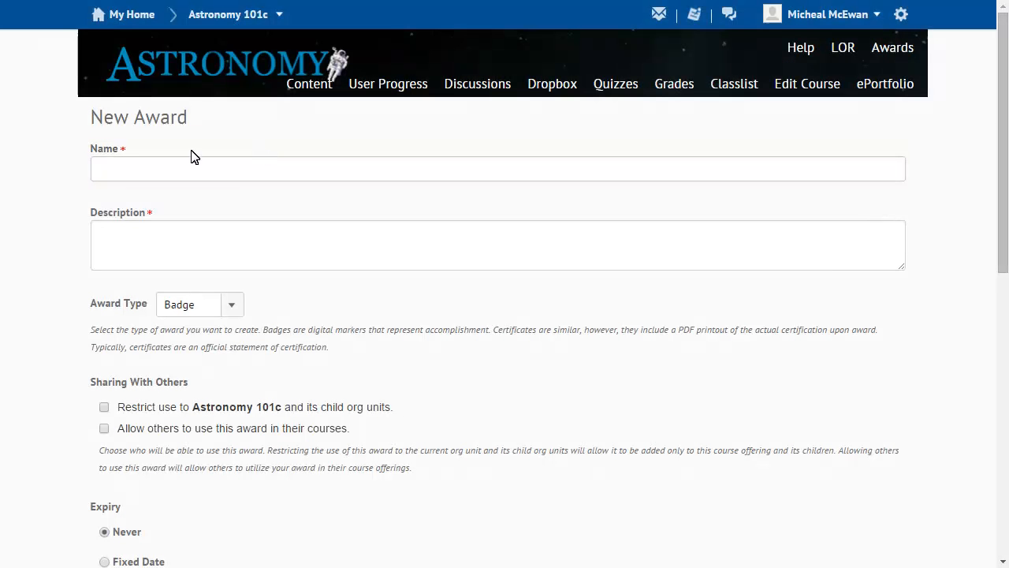
text(Amateur Astronomer - Level 1)
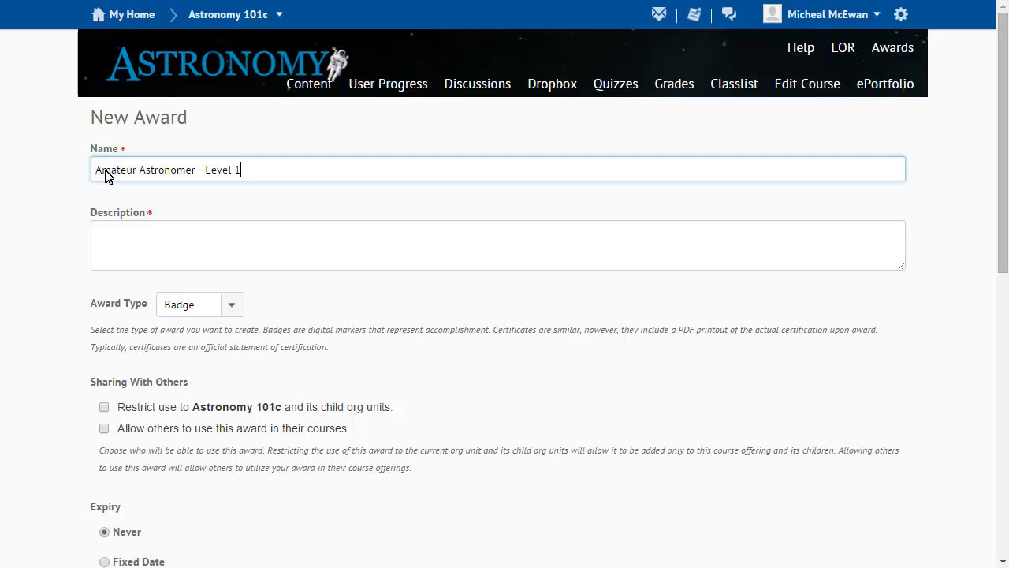
click(498, 245)
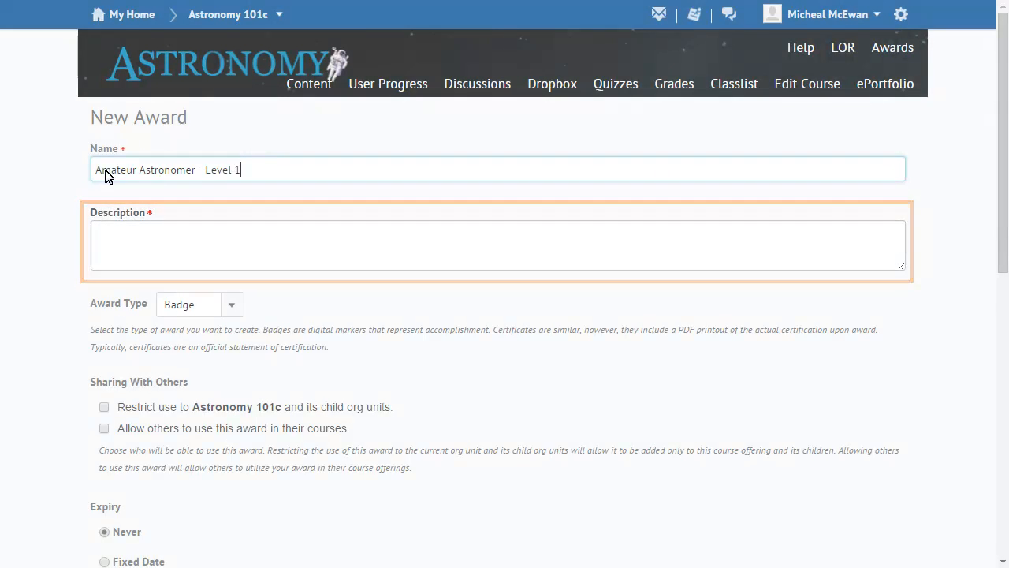
text(This certificate is awarded to amateur astronomers who have submitted three observations logs.)
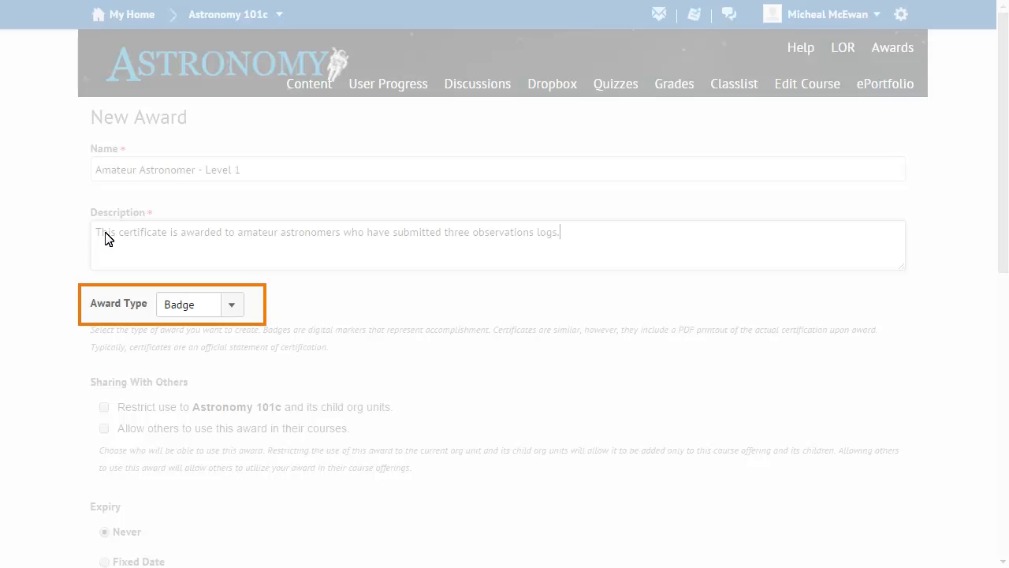
click(231, 305)
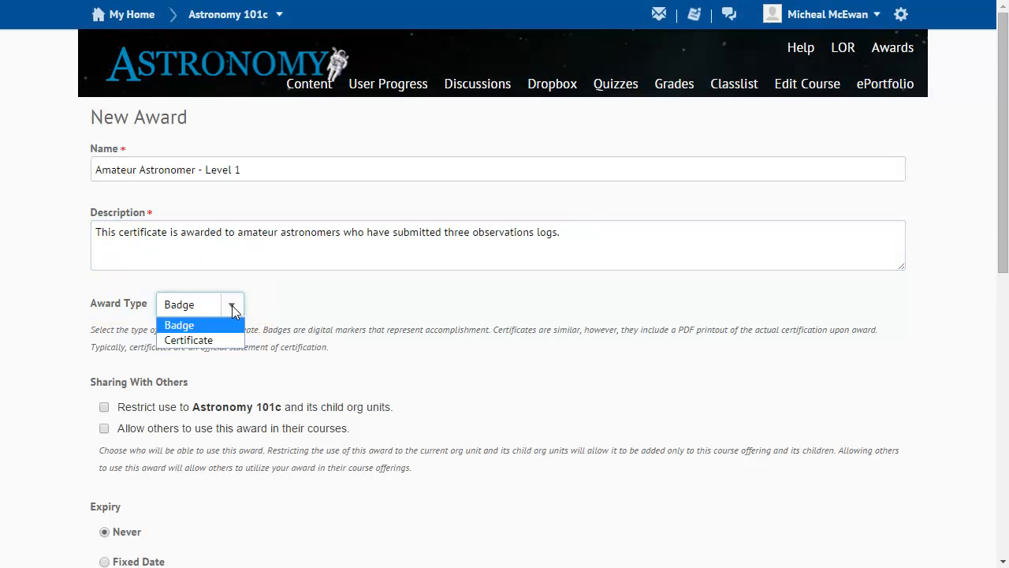
click(188, 340)
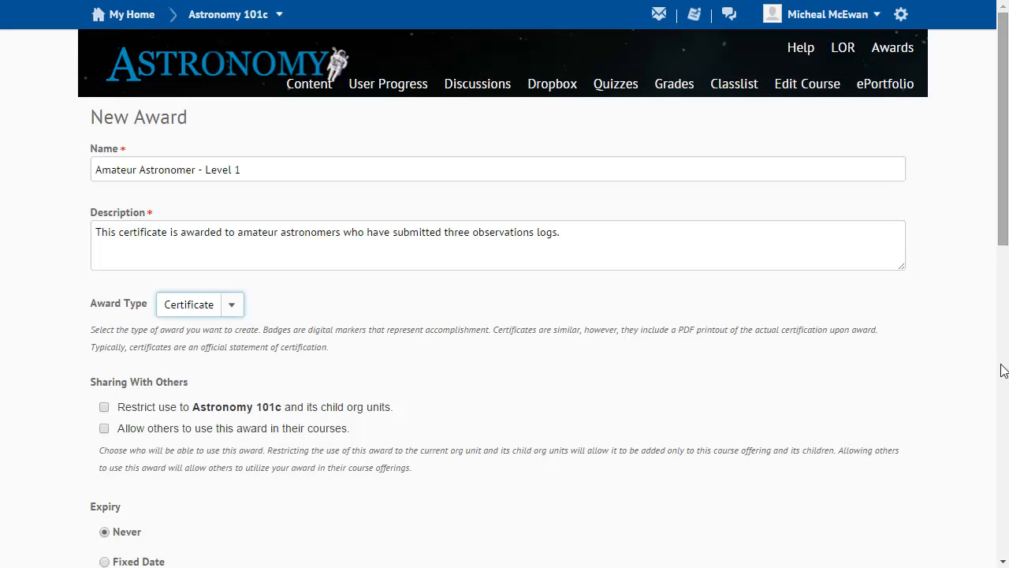
scroll(down, 3)
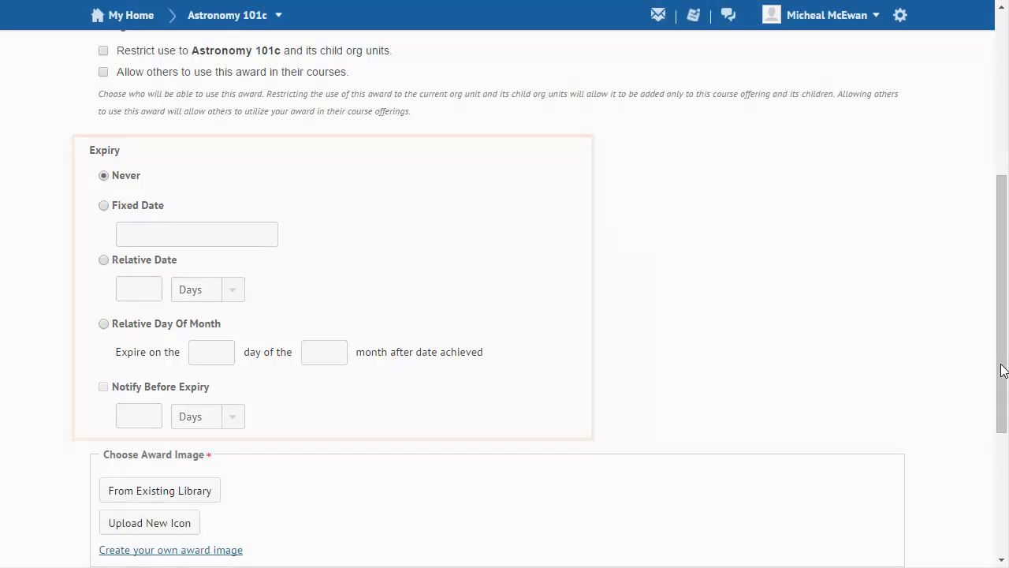
scroll(down, 3)
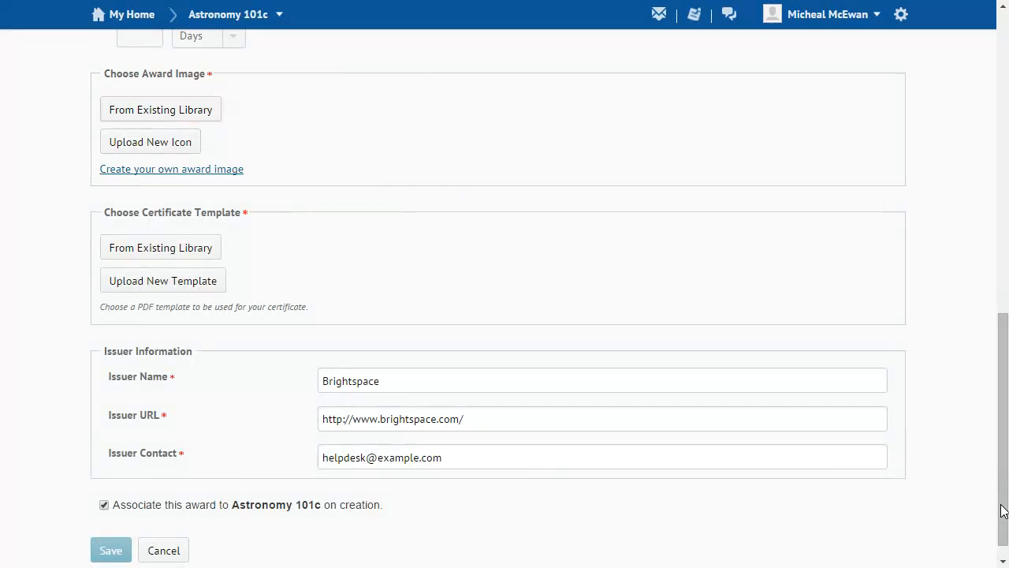
mouse_move(618, 483)
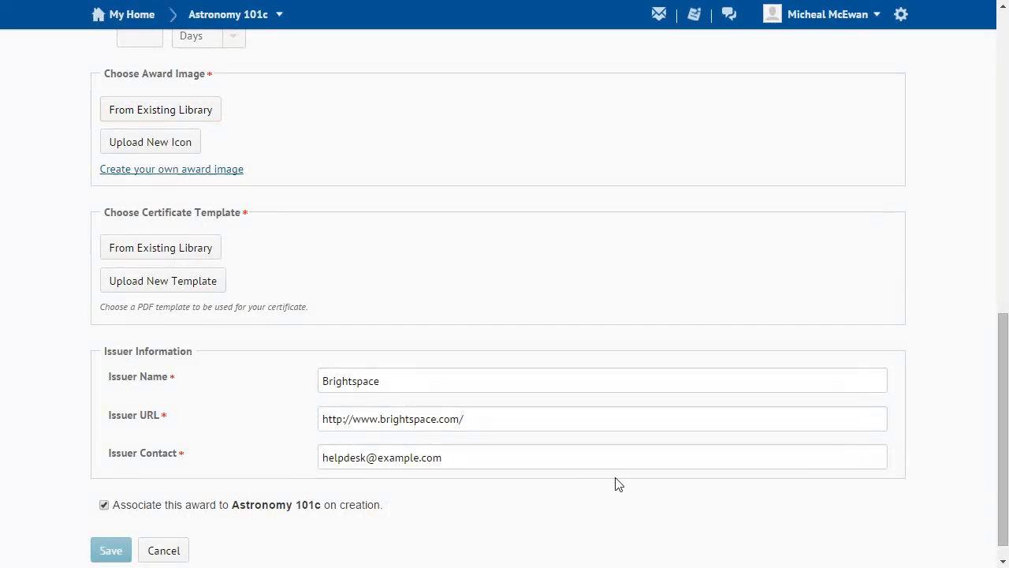
Choose Certificate_Document_Ribbon from the existing image library as the award image.
click(160, 109)
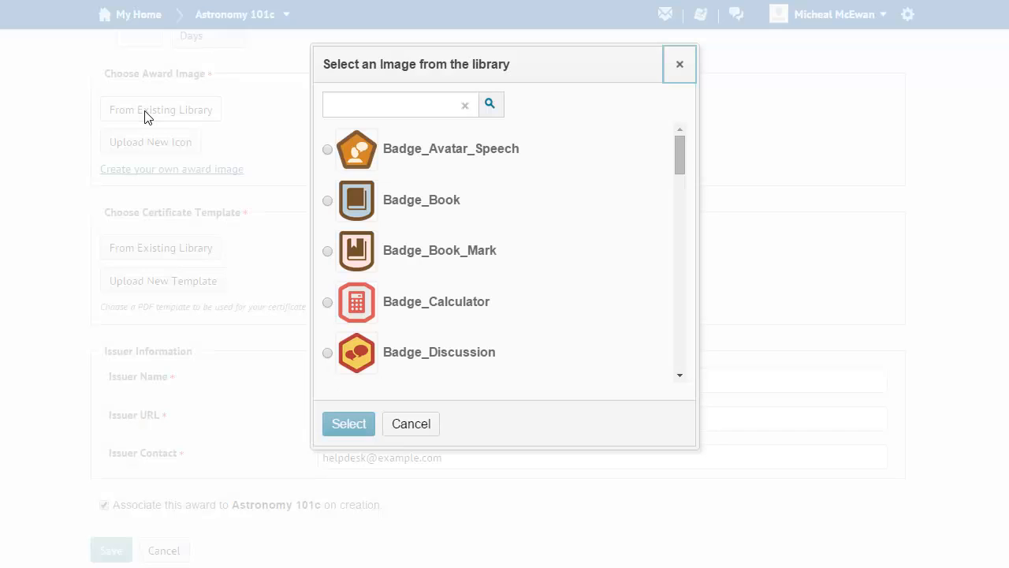
mouse_move(277, 119)
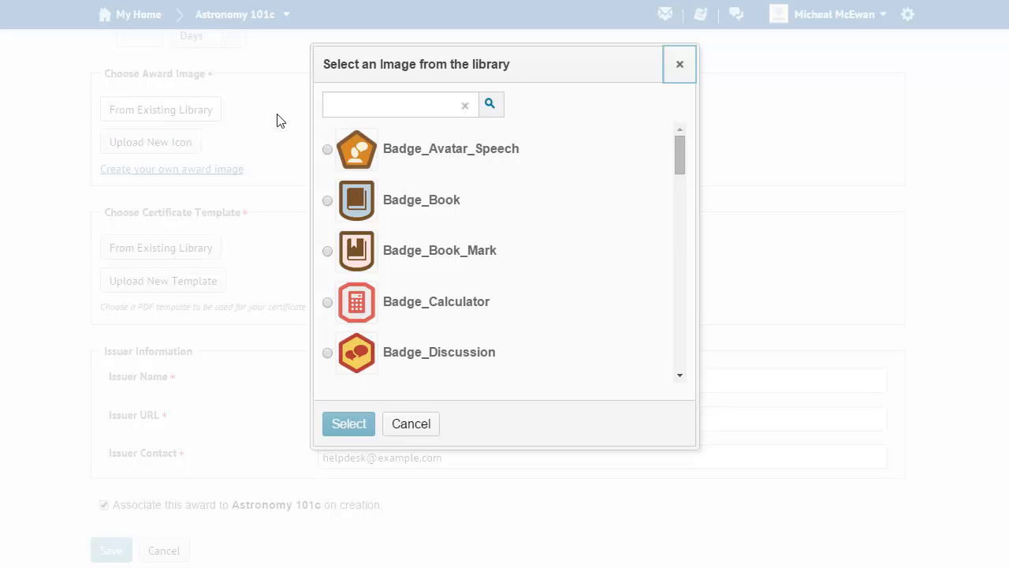
scroll(down, 3)
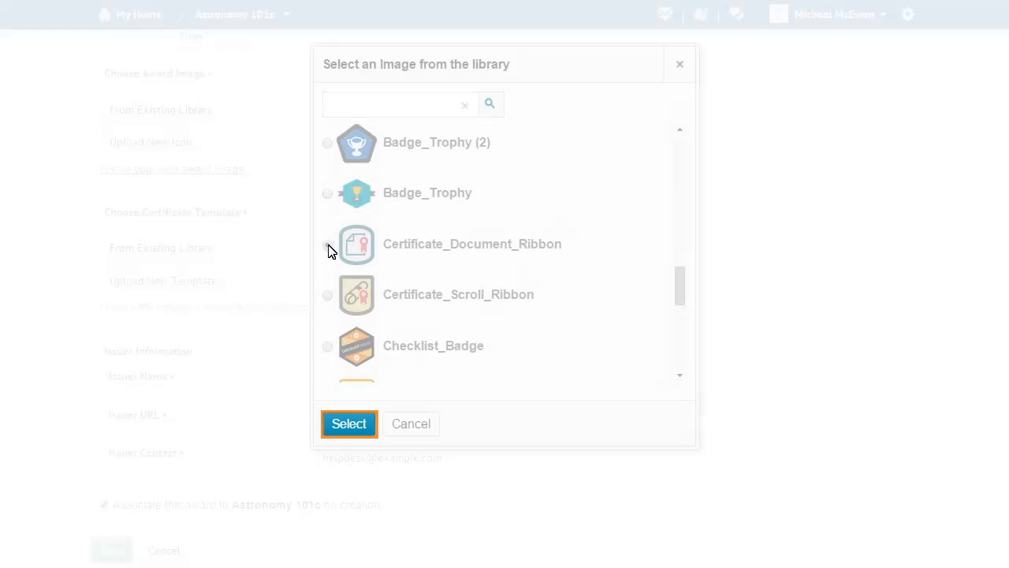
click(349, 423)
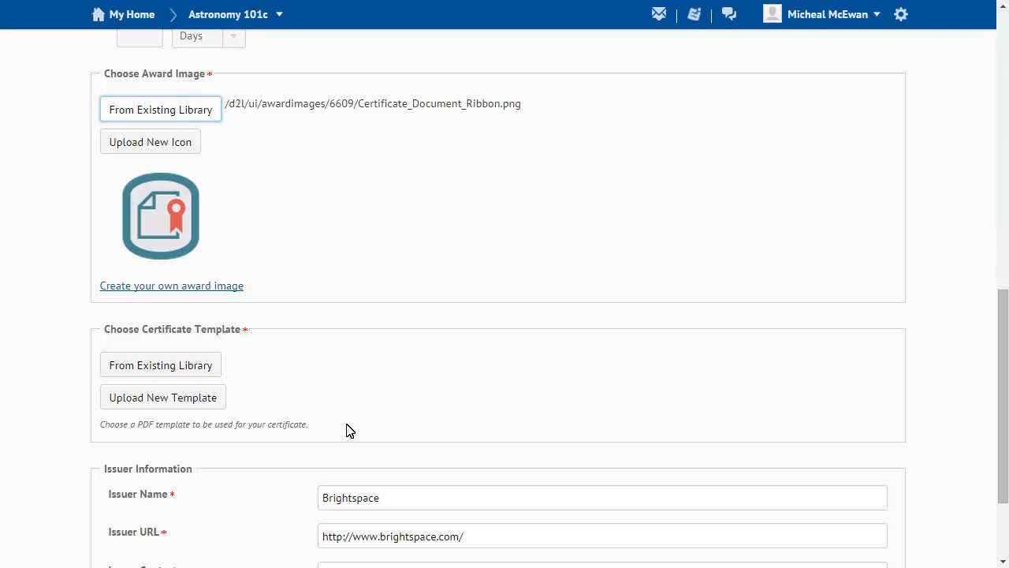
Select CertificateTemplateSample.pdf from the existing library as the certificate template.
click(160, 365)
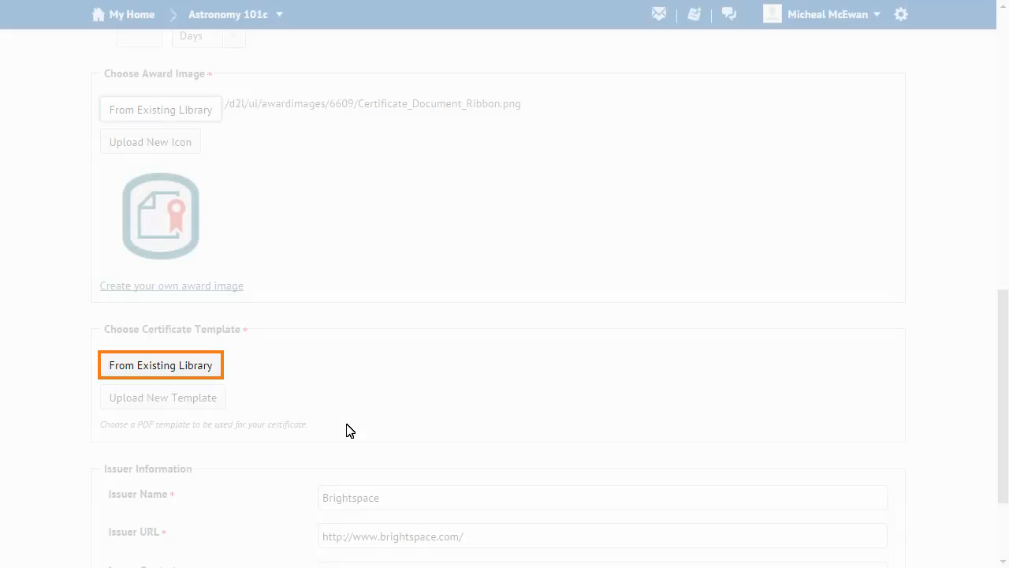
click(161, 364)
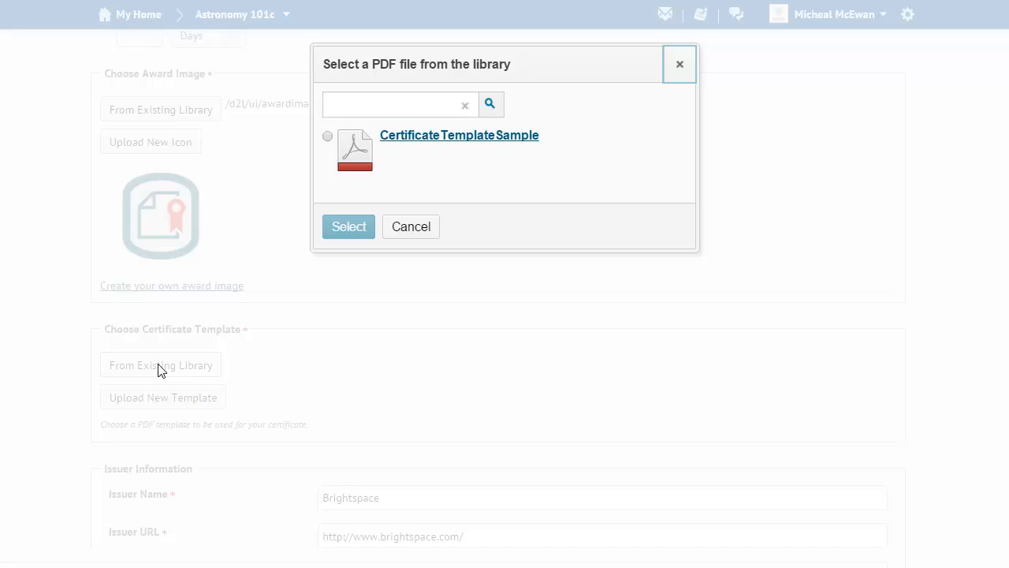
click(327, 136)
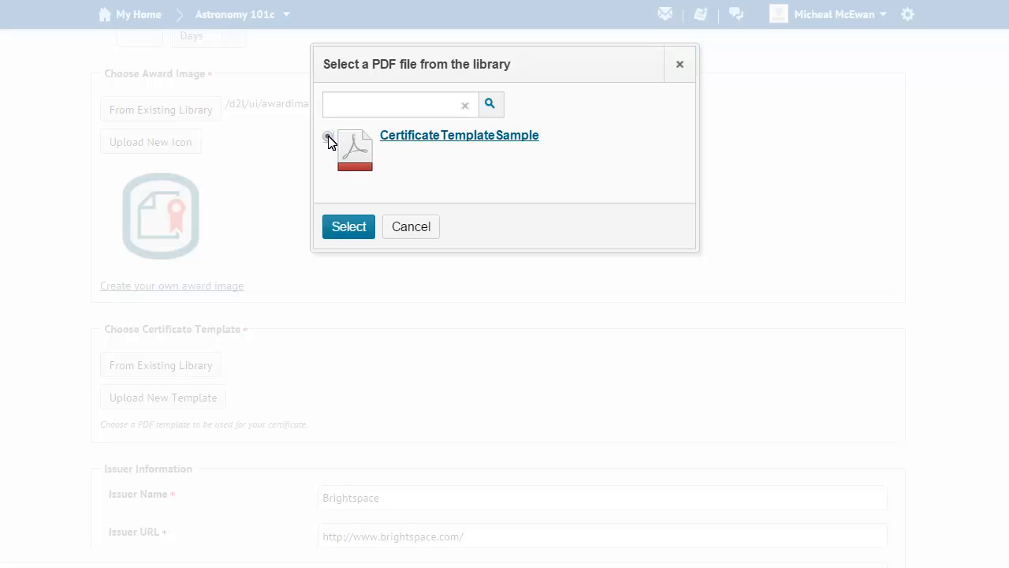
click(348, 226)
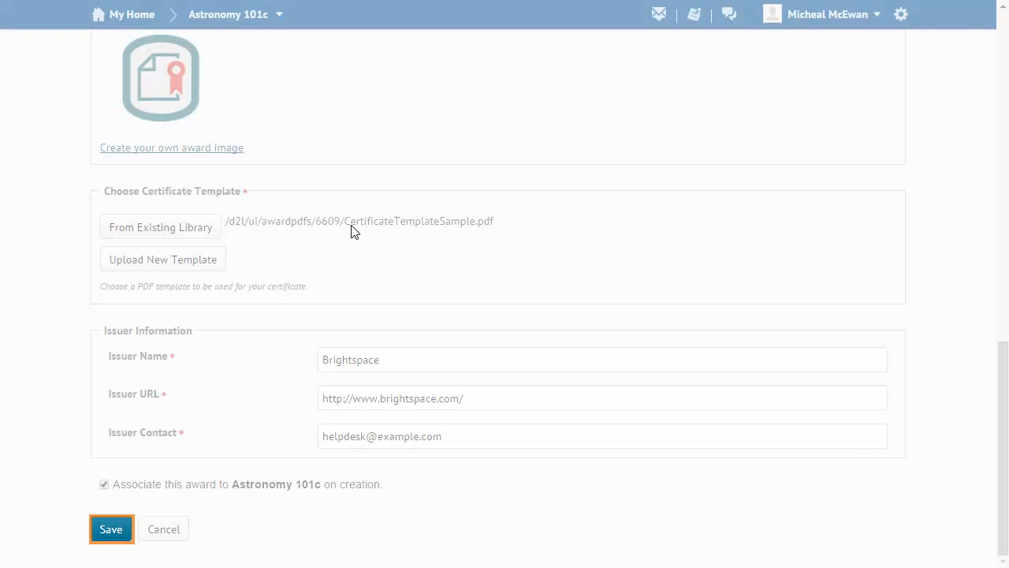
Save the Amateur Astronomer - Level 1 certificate and return to Course Awards.
click(112, 528)
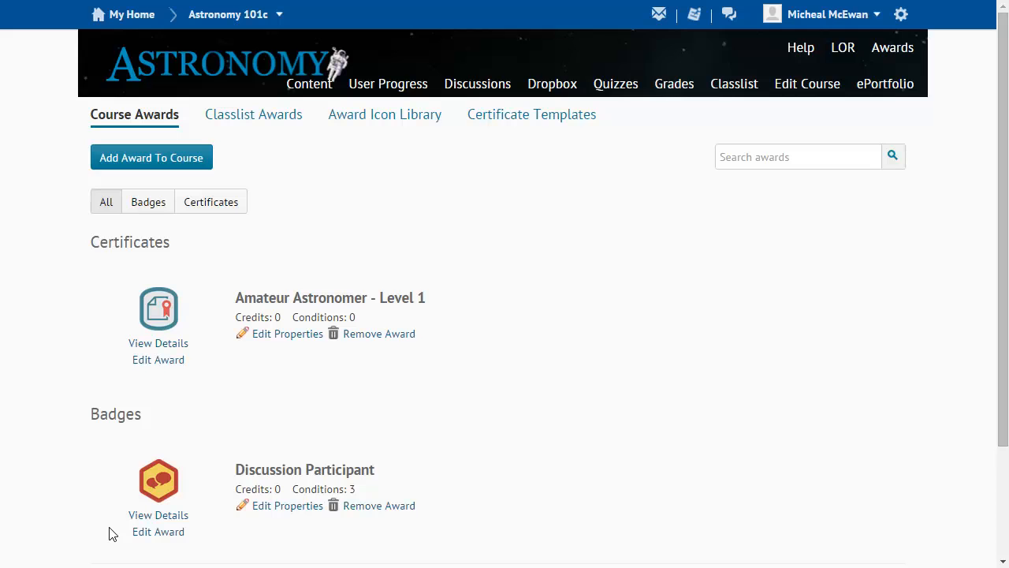
click(253, 114)
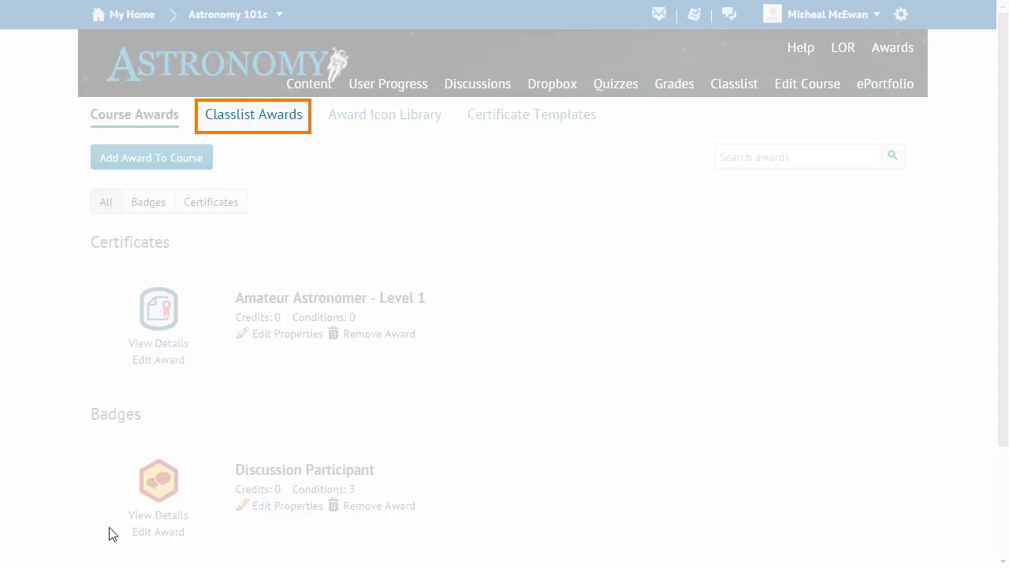